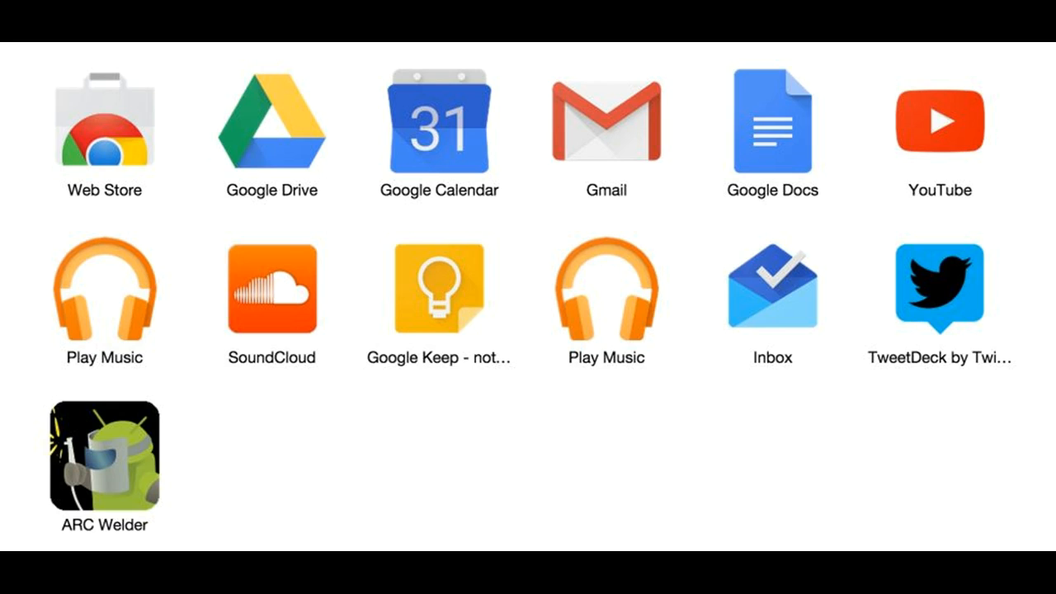
Step: Dismiss the Chrome apps grid and return to the Windows desktop
{"action": "left_click", "coordinate": [104, 459]}
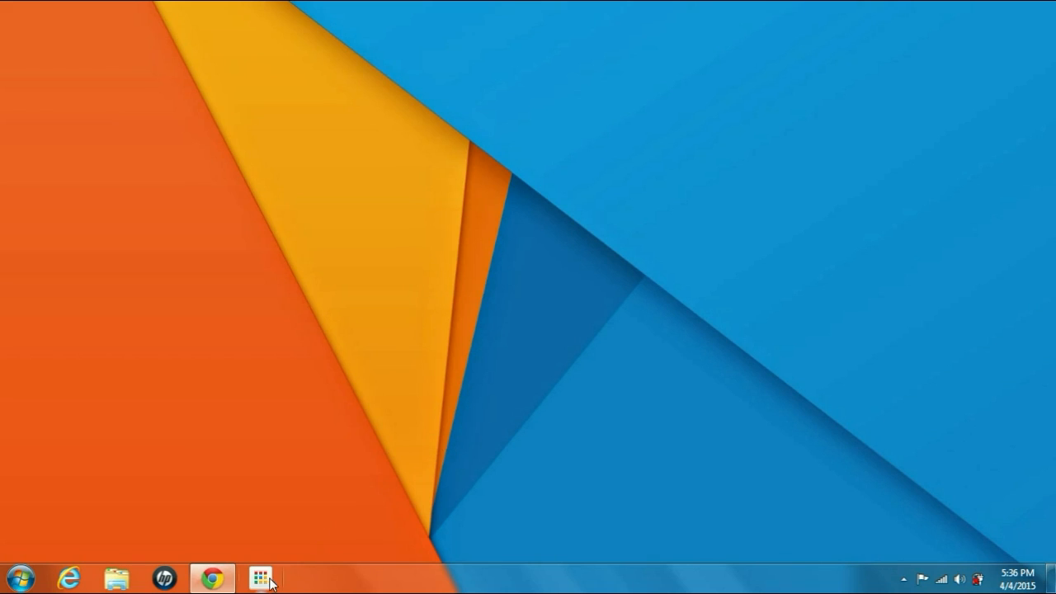
Step: Launch ARC Welder from the Chrome App Launcher and load com.google.android.apps.maps(2) from Downloads
{"action": "left_click", "coordinate": [261, 578]}
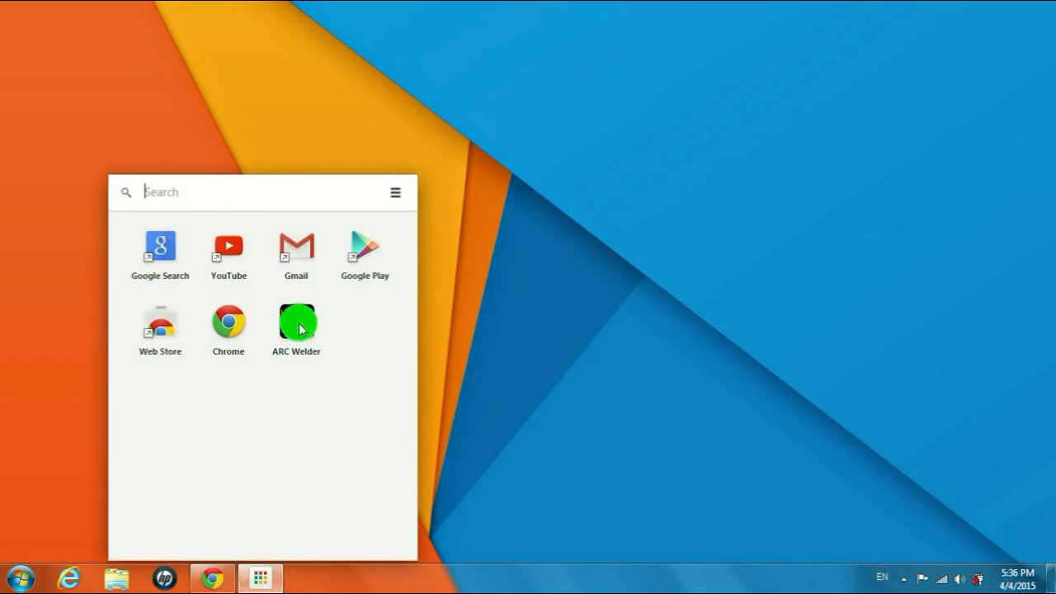
{"action": "left_click", "coordinate": [296, 322]}
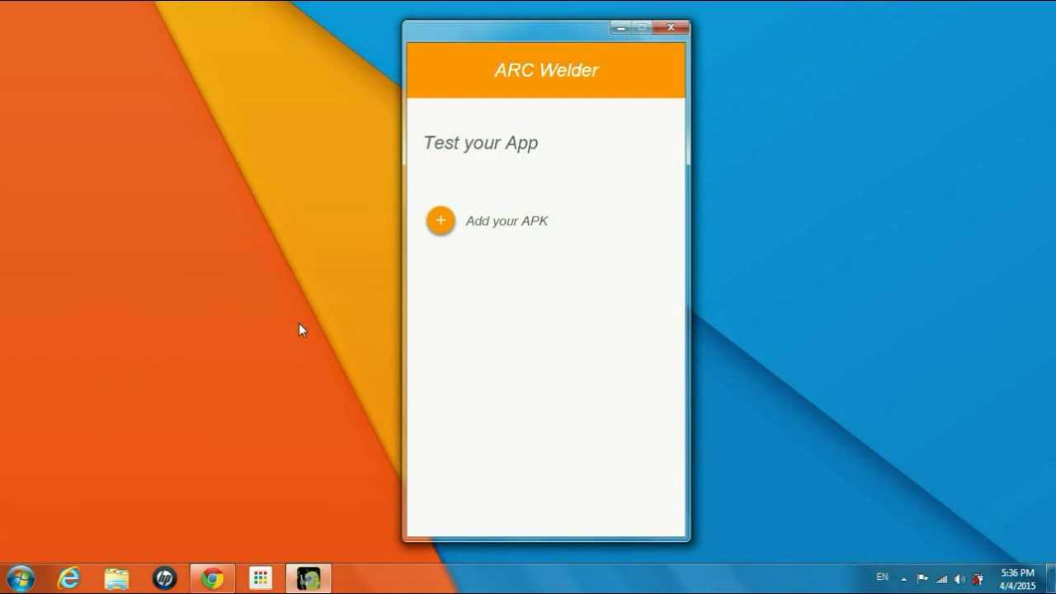
{"action": "mouse_move", "coordinate": [508, 224]}
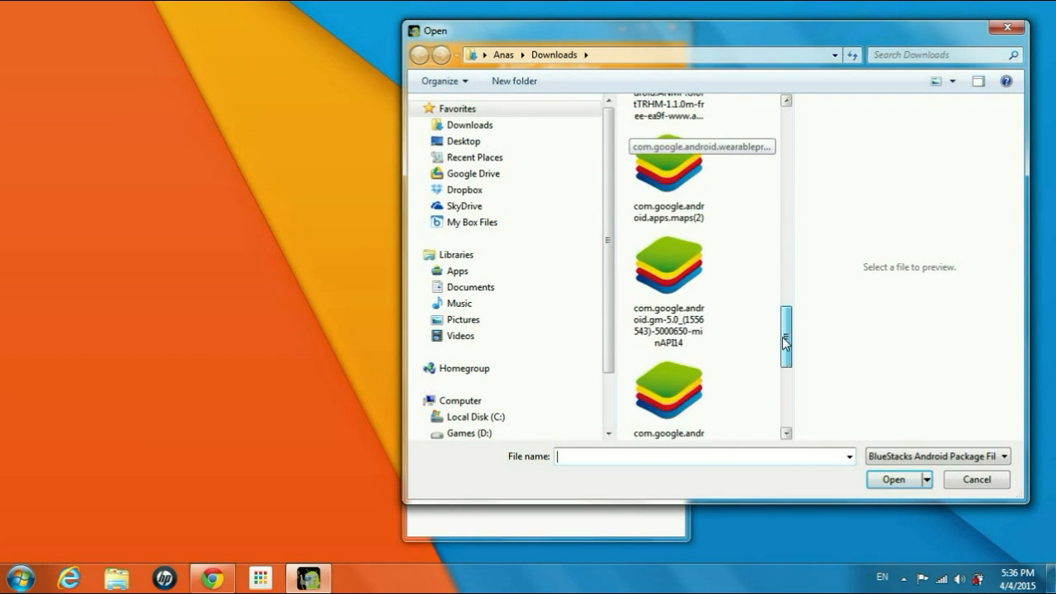
{"action": "left_click", "coordinate": [669, 277]}
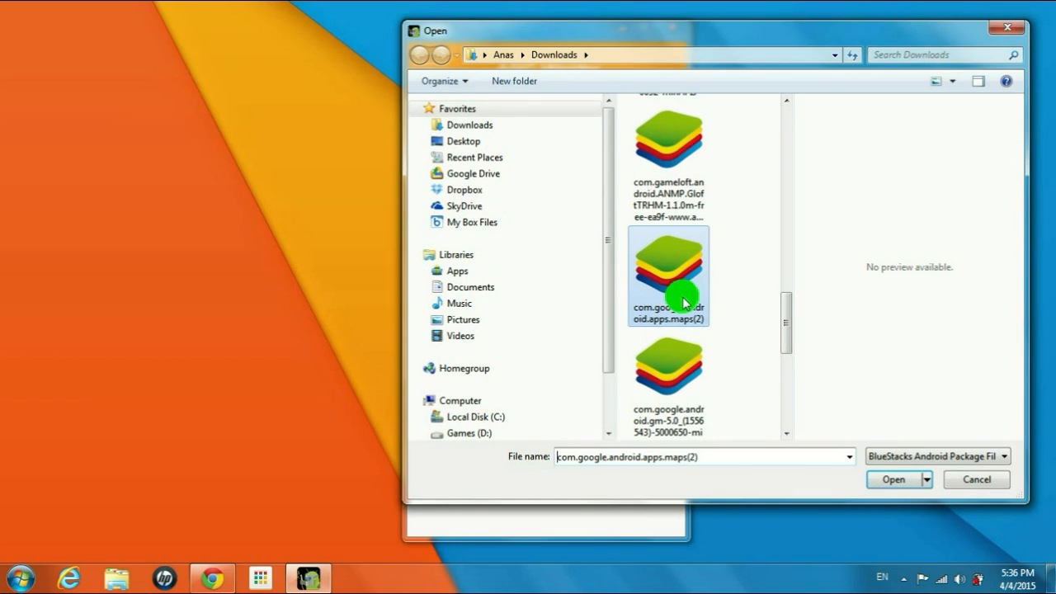
{"action": "left_click", "coordinate": [893, 479]}
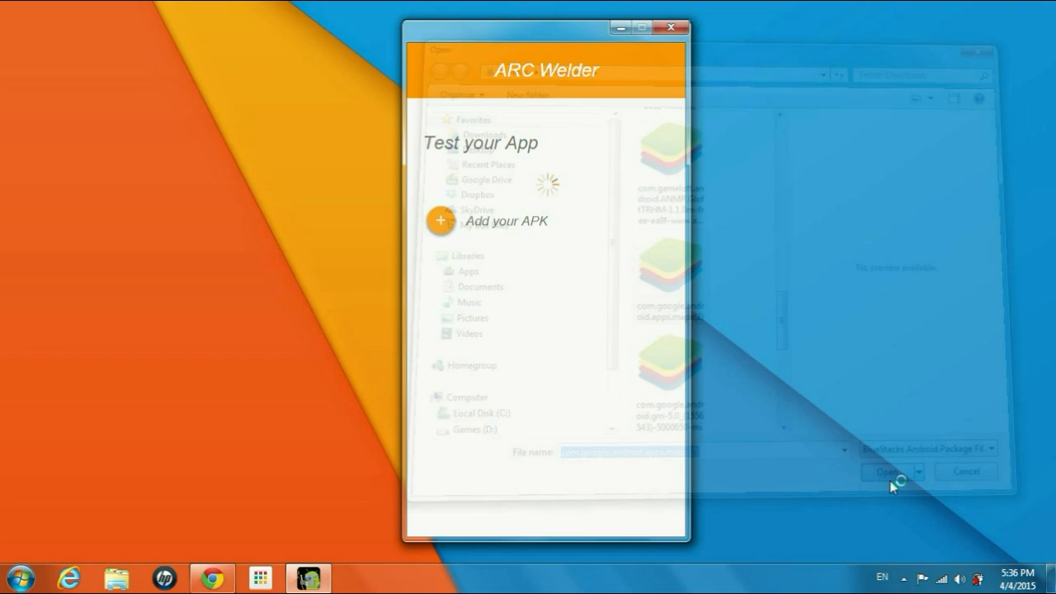
Step: Choose Portrait orientation and Phone form factor for Maps, then launch the app
{"action": "left_click", "coordinate": [888, 472]}
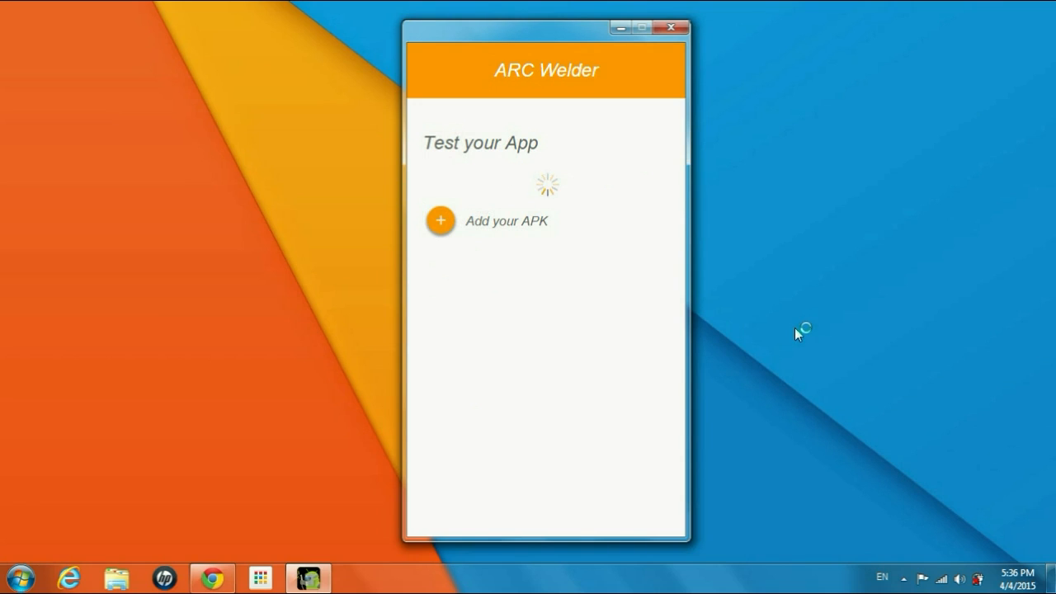
{"action": "left_click", "coordinate": [441, 221]}
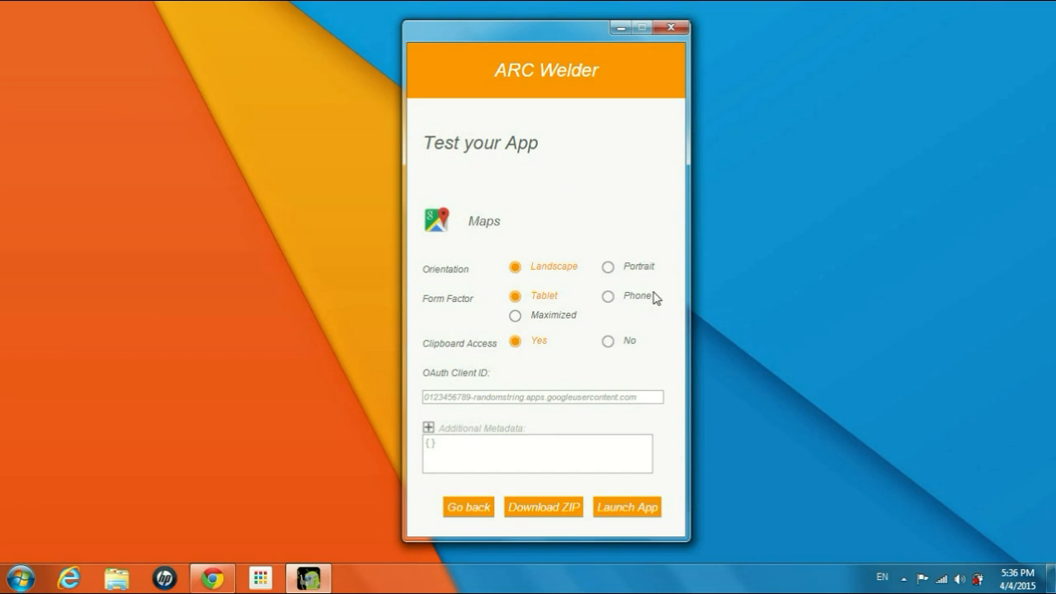
{"action": "mouse_move", "coordinate": [482, 235]}
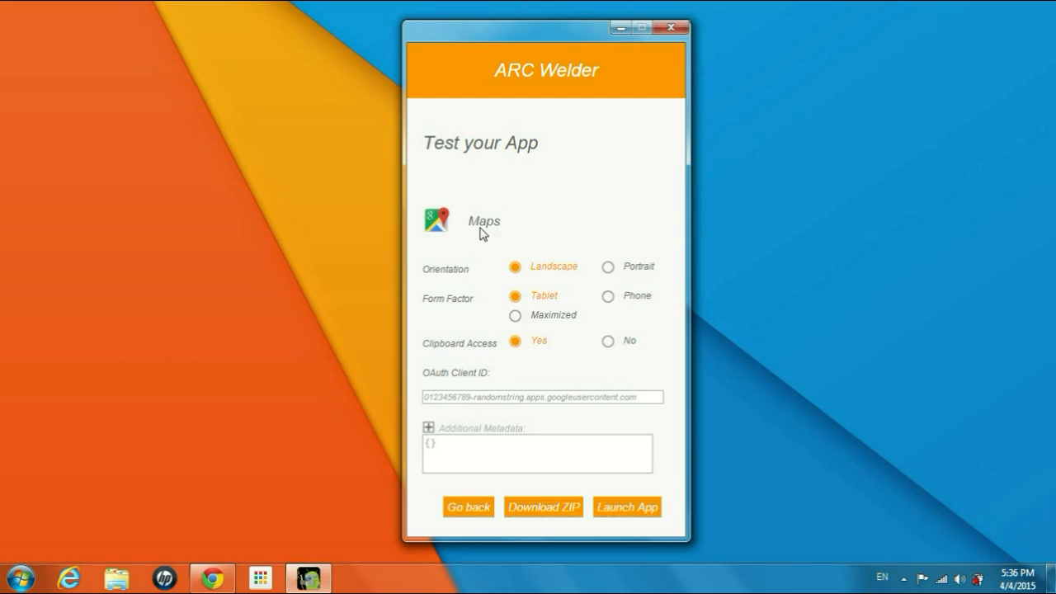
{"action": "mouse_move", "coordinate": [614, 265]}
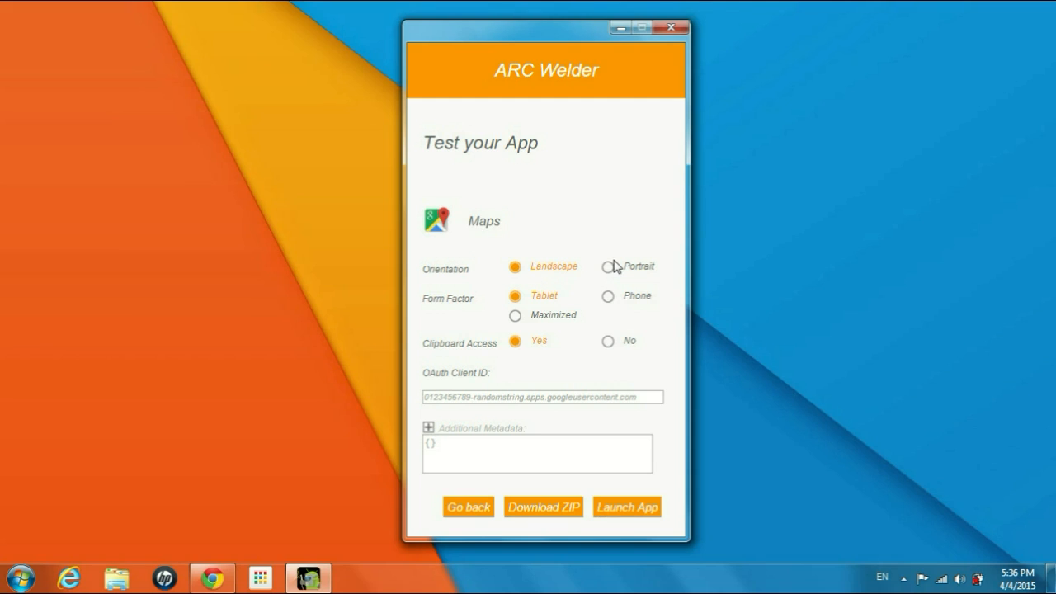
{"action": "left_click", "coordinate": [608, 266]}
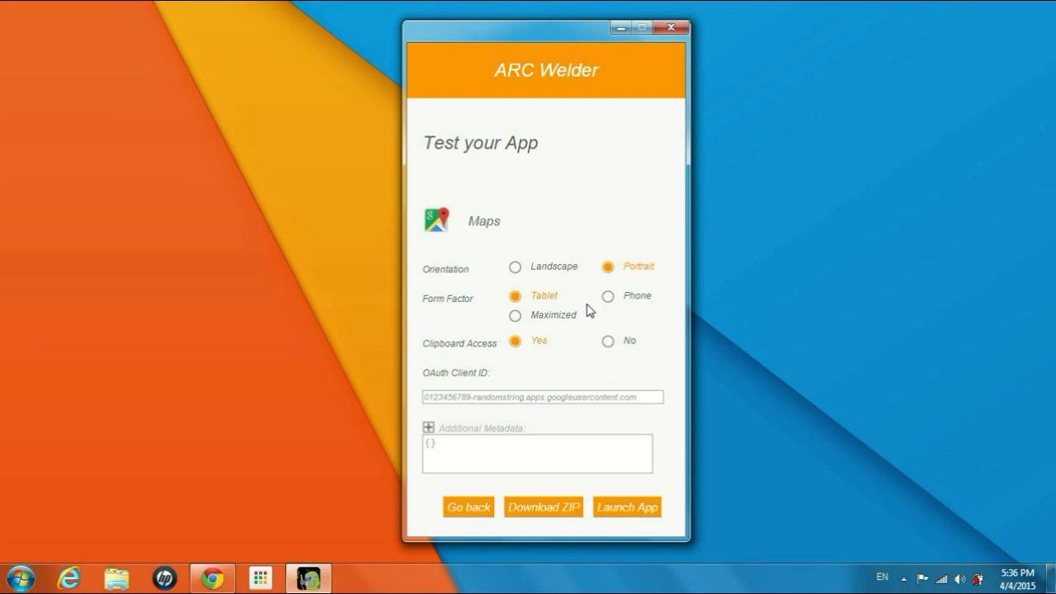
{"action": "left_click", "coordinate": [607, 295]}
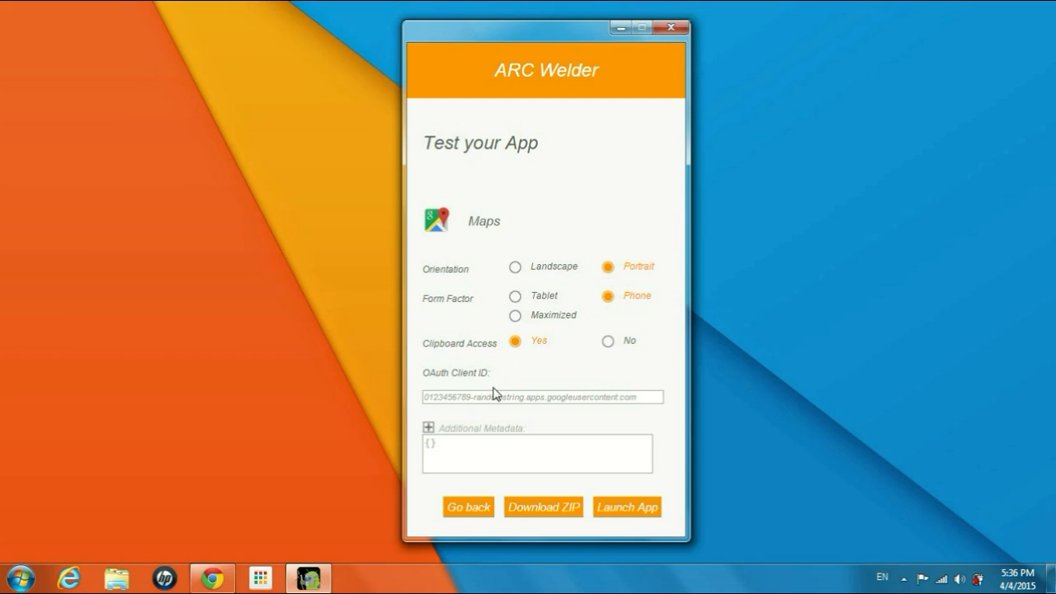
{"action": "left_click", "coordinate": [627, 507]}
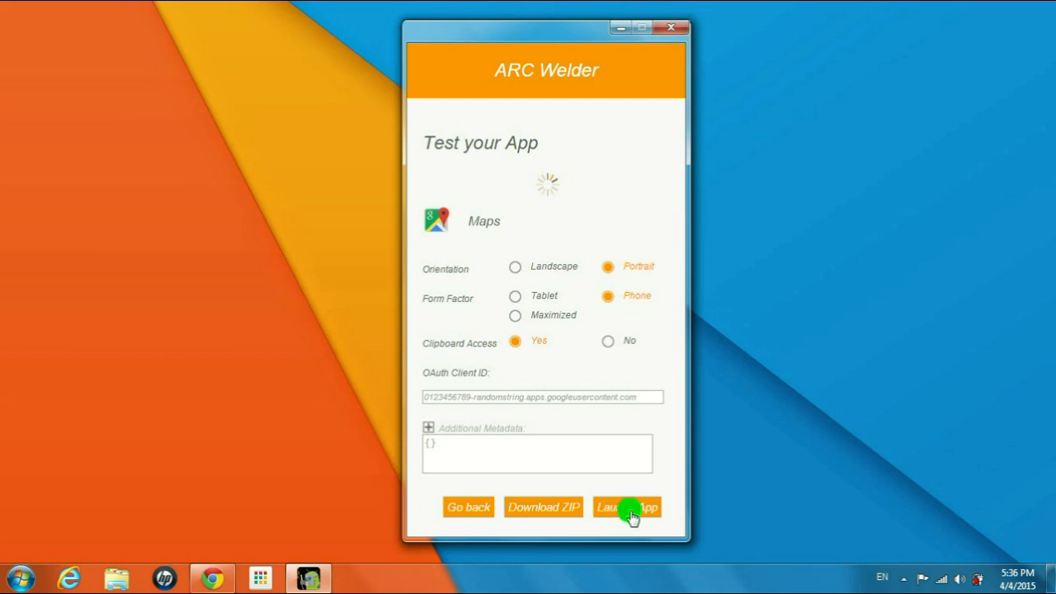
{"action": "left_click", "coordinate": [627, 506]}
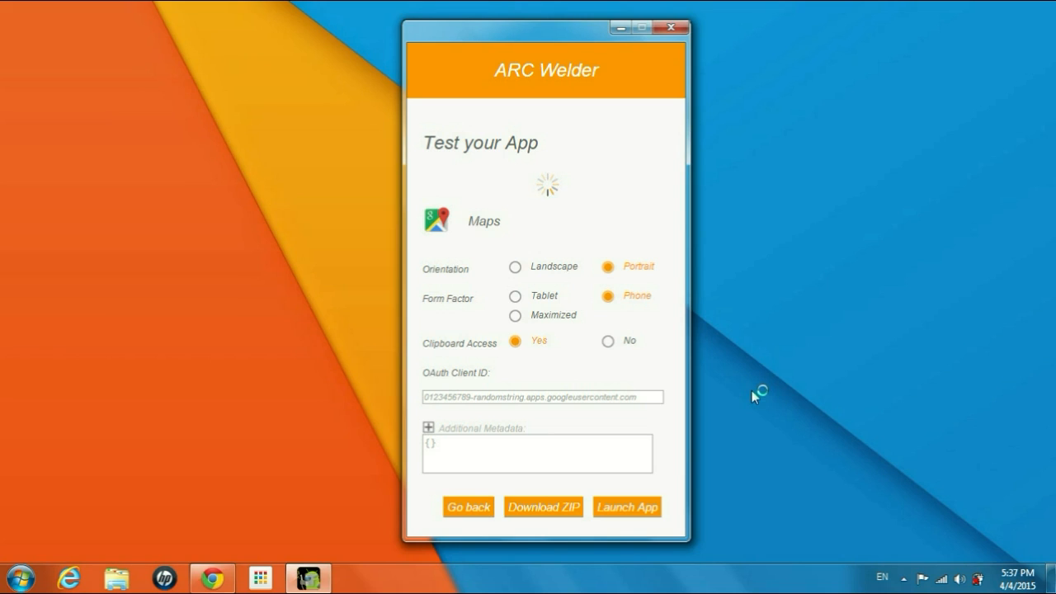
{"action": "mouse_move", "coordinate": [752, 397]}
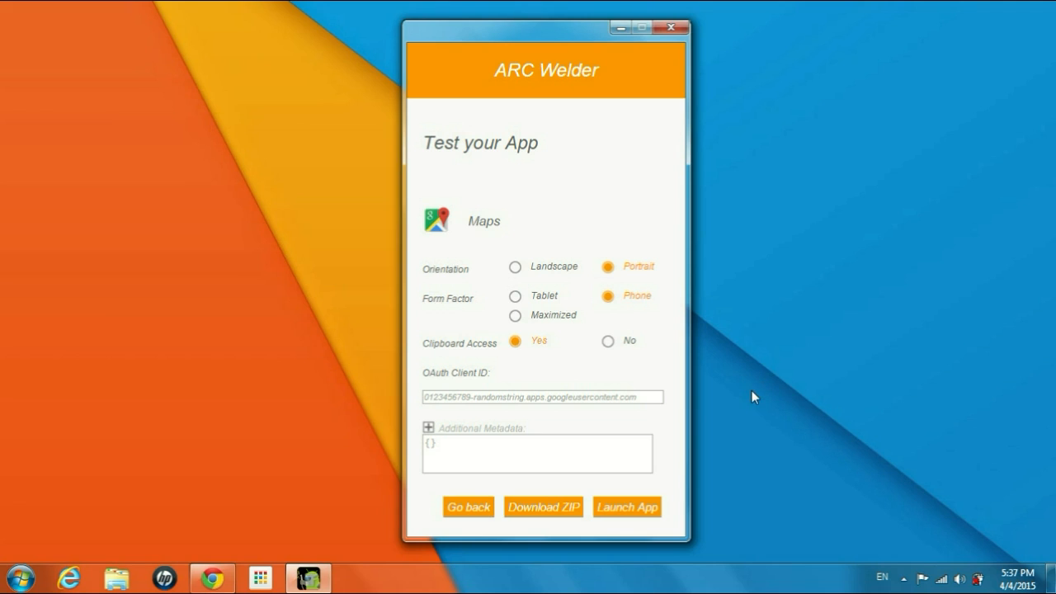
Step: Keep waiting on the 'isn't responding' dialog until the Welcome to Google Maps screen appears
{"action": "left_click", "coordinate": [627, 507]}
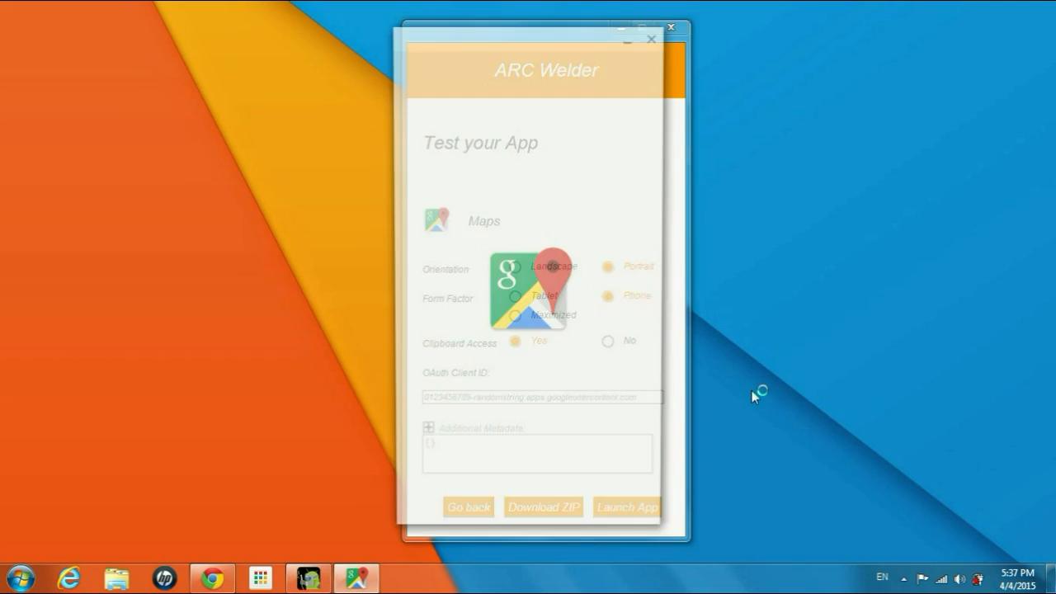
{"action": "left_click", "coordinate": [627, 506]}
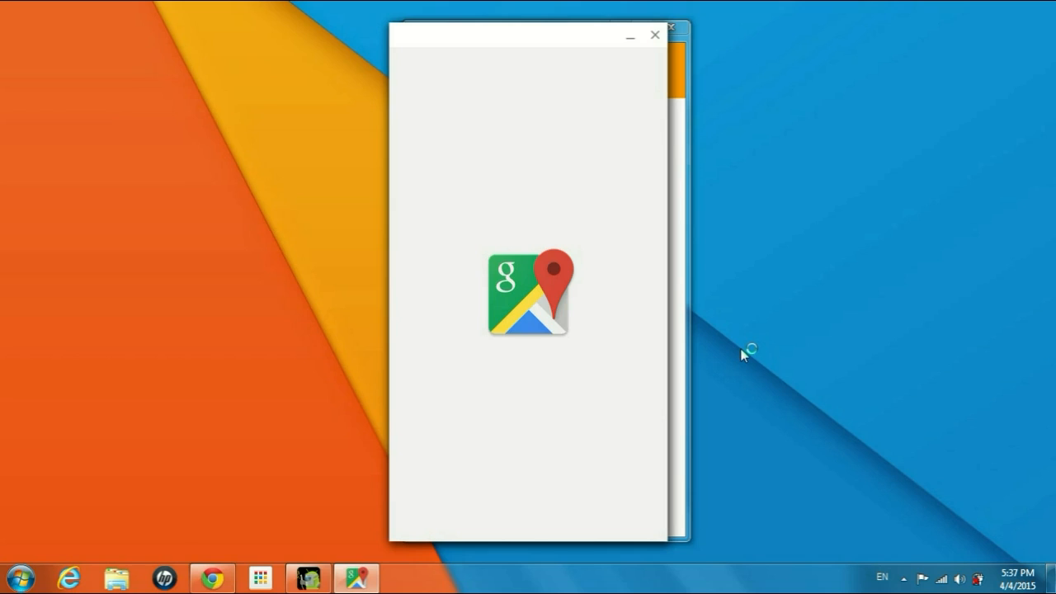
{"action": "mouse_move", "coordinate": [570, 359]}
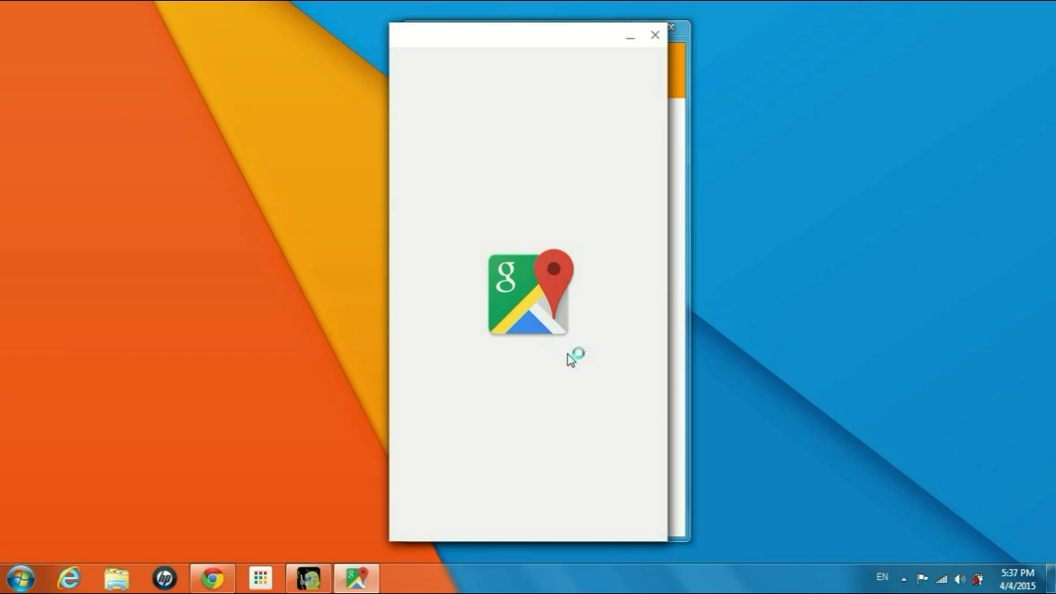
{"action": "mouse_move", "coordinate": [716, 347]}
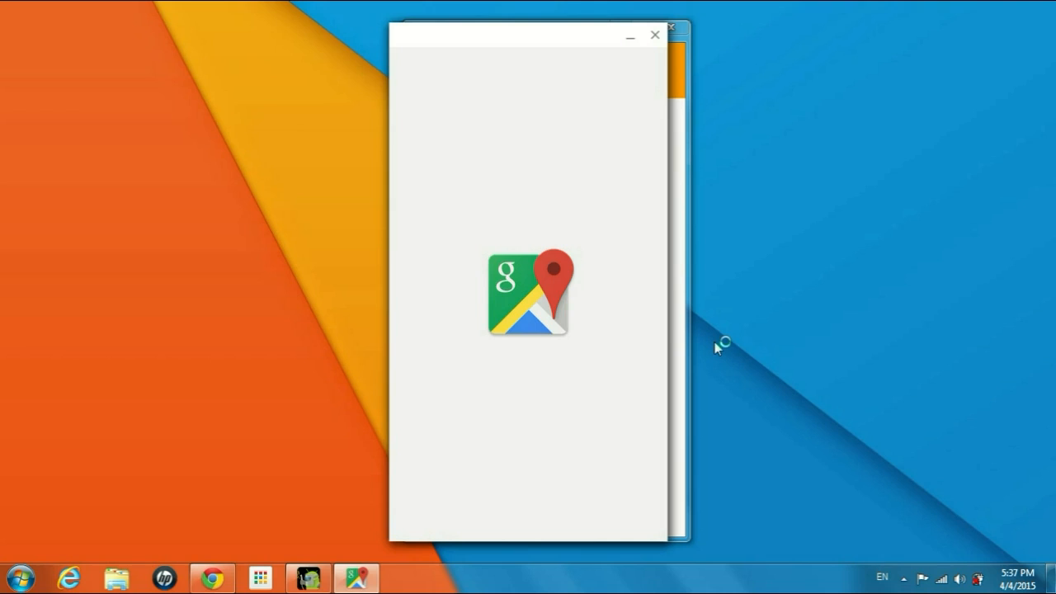
{"action": "mouse_move", "coordinate": [528, 370]}
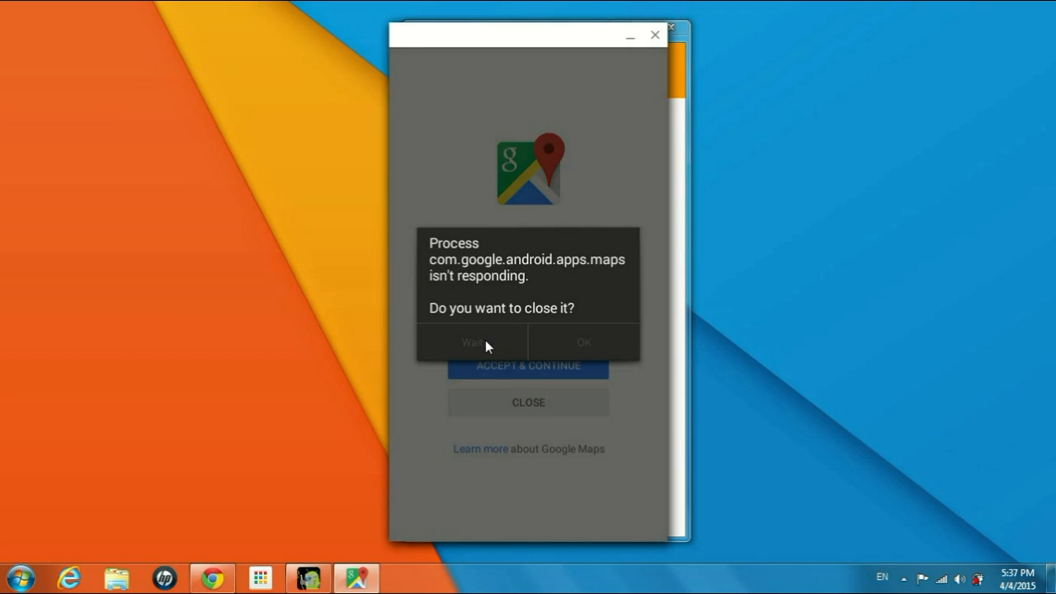
{"action": "left_click", "coordinate": [472, 342]}
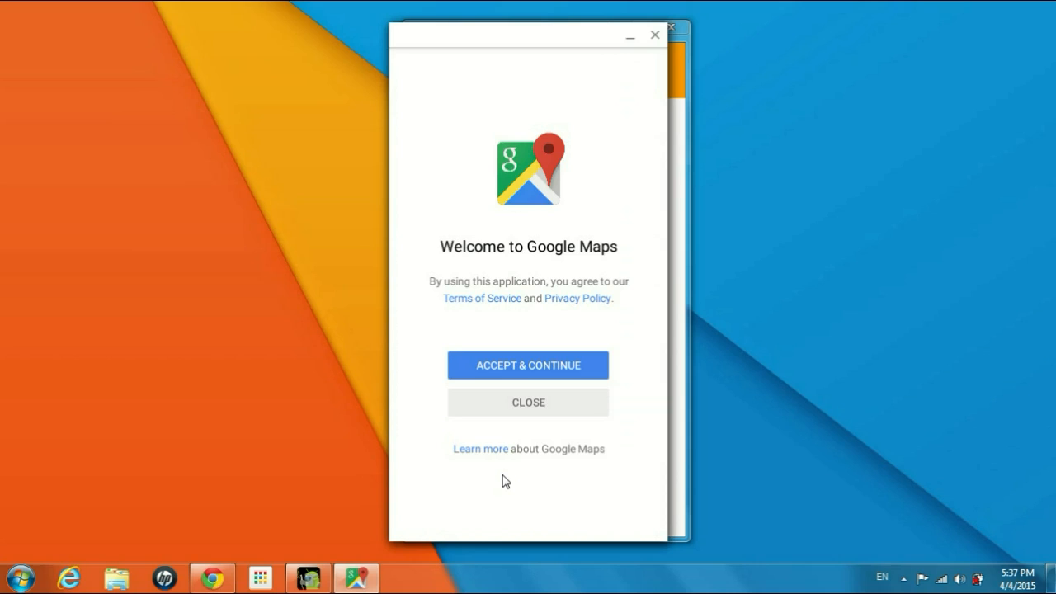
Step: Accept the Maps terms and turn on the Traffic layer from the side menu
{"action": "left_click", "coordinate": [528, 365]}
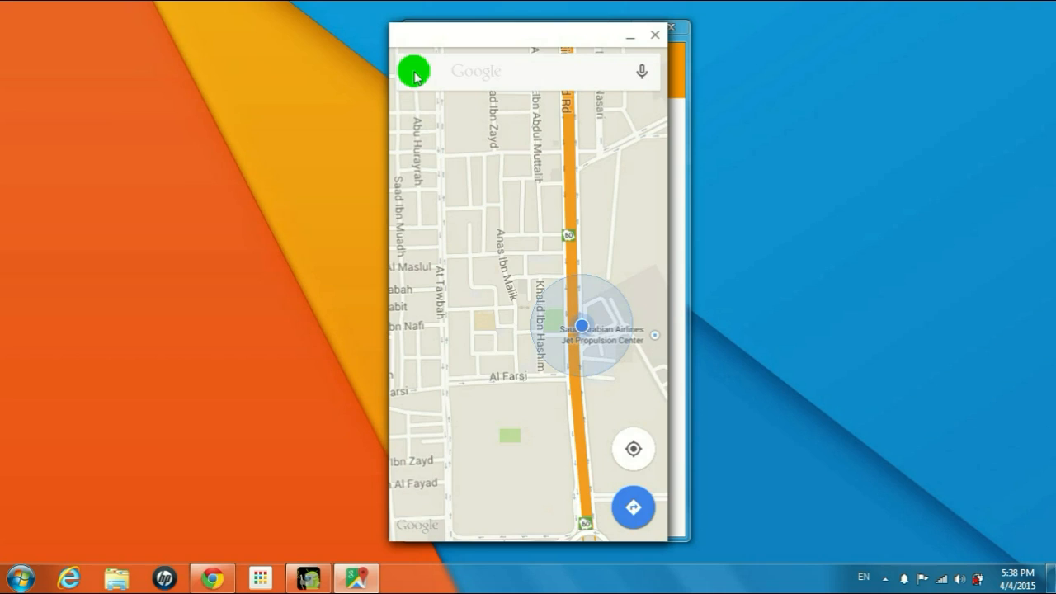
{"action": "left_click", "coordinate": [413, 71]}
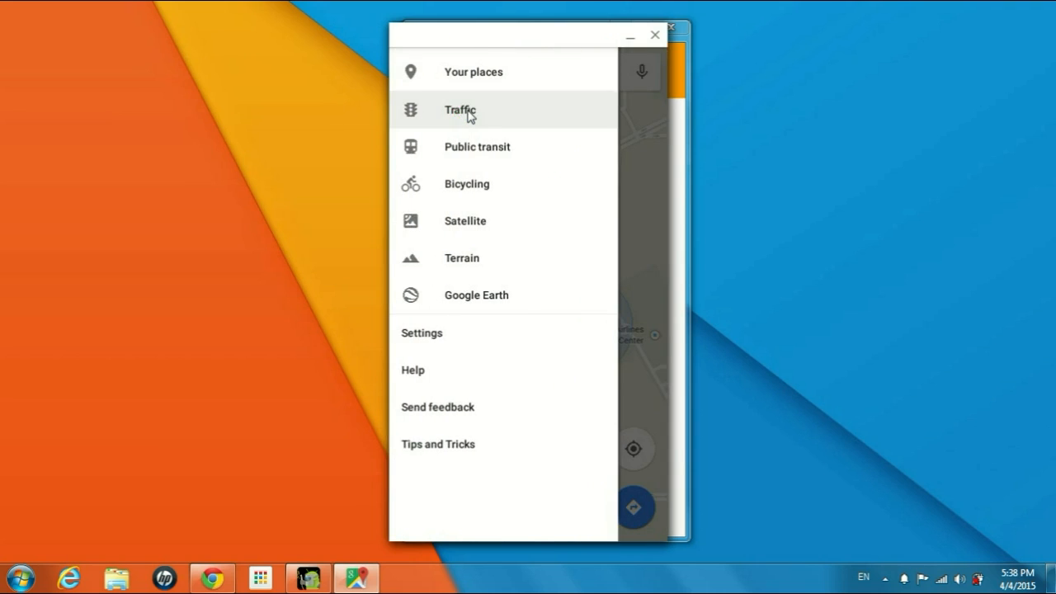
{"action": "left_click", "coordinate": [458, 109]}
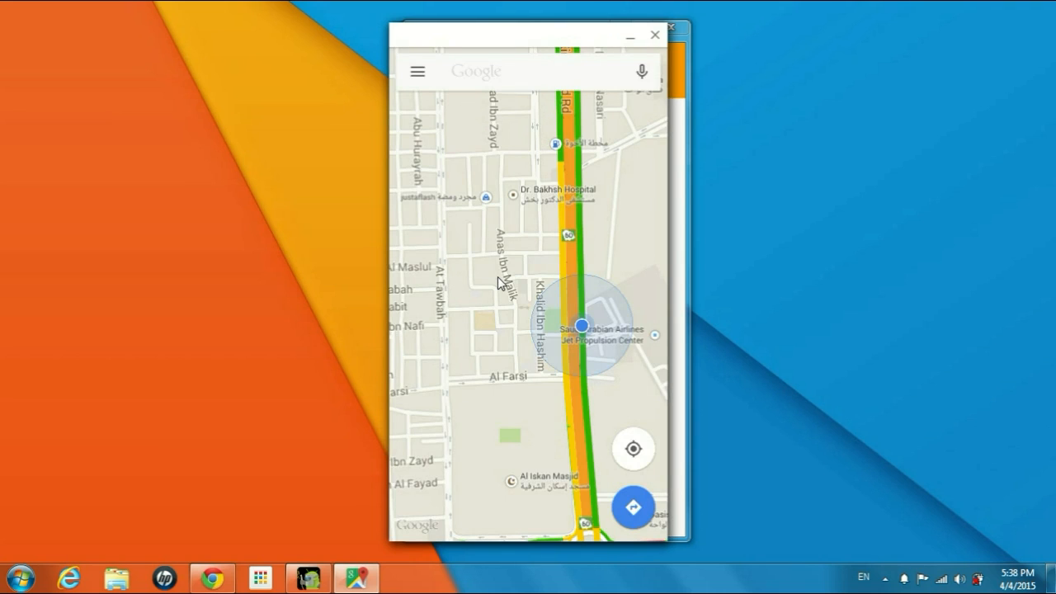
{"action": "mouse_move", "coordinate": [419, 73]}
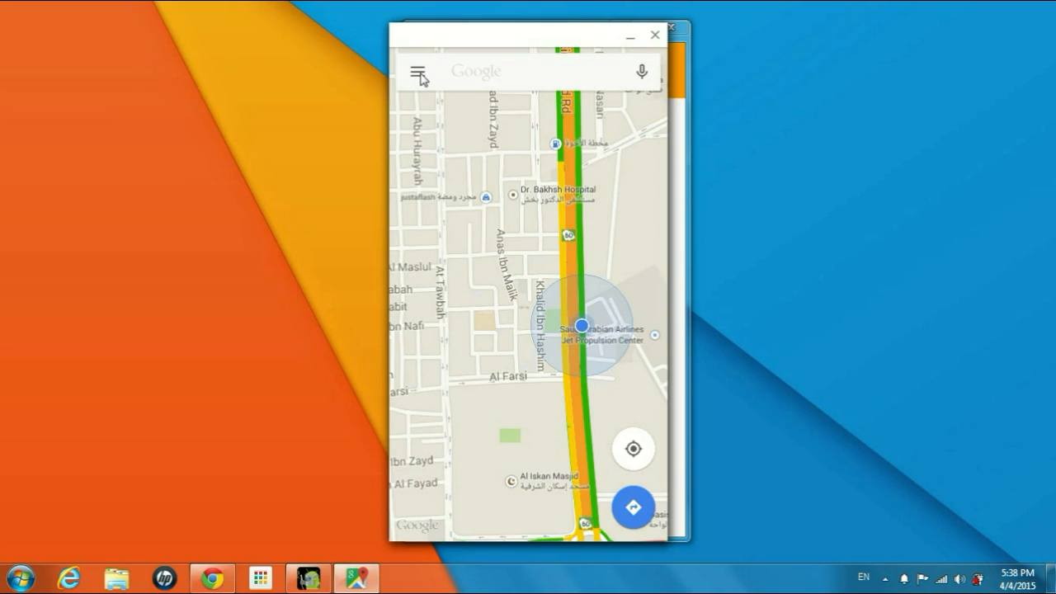
{"action": "left_click", "coordinate": [421, 72]}
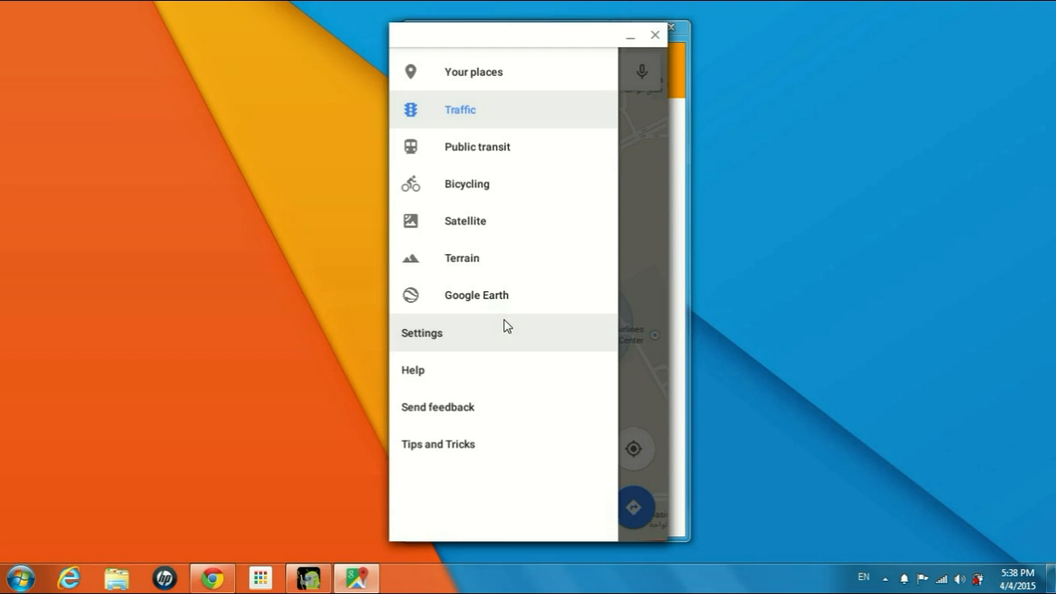
Step: View the Maps Settings list, then go back to the traffic map near Oasis Mall
{"action": "left_click", "coordinate": [423, 333]}
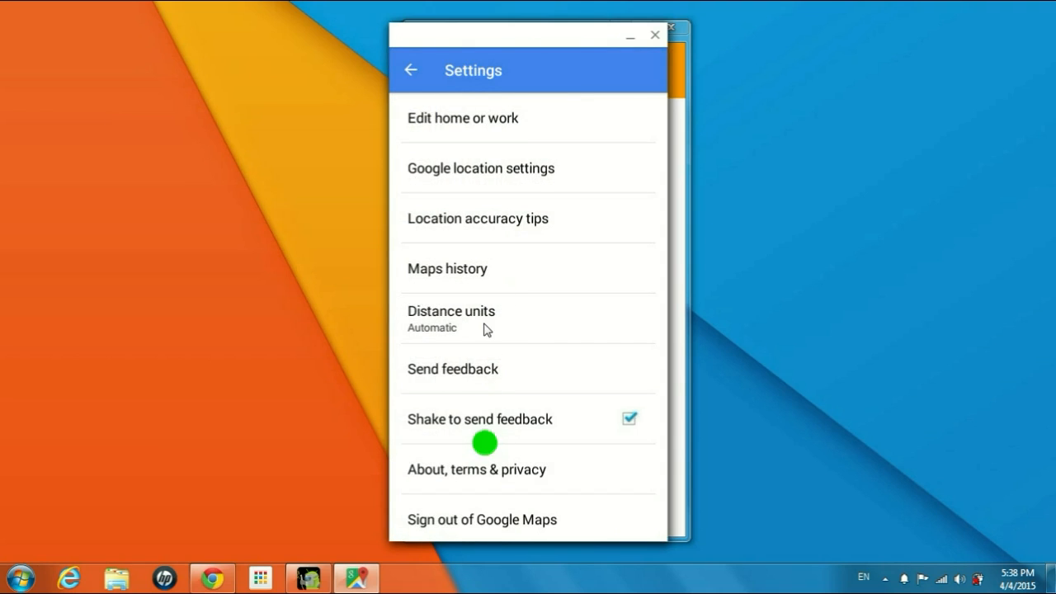
{"action": "mouse_move", "coordinate": [465, 226]}
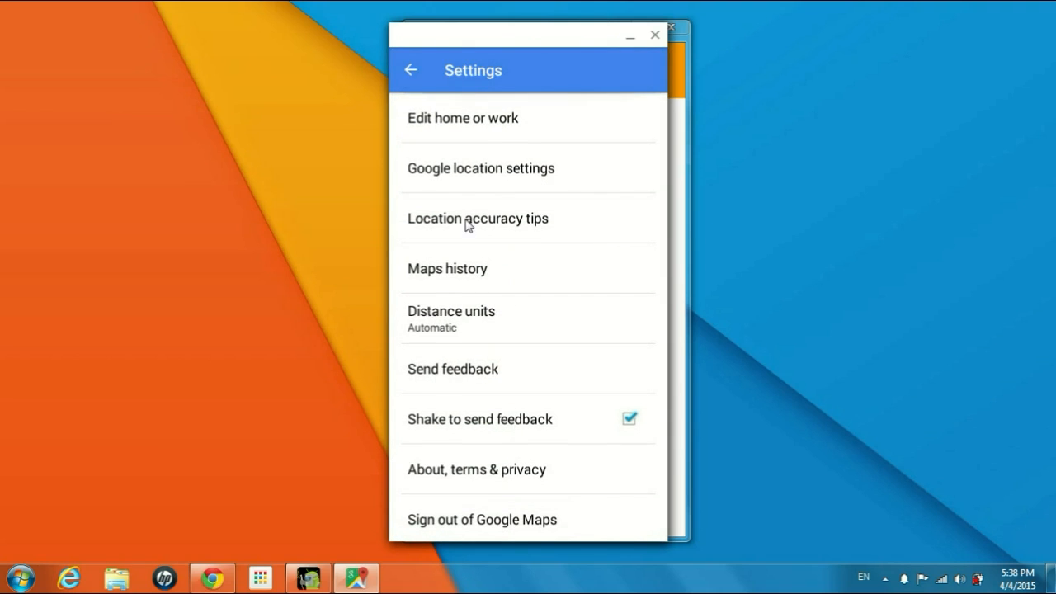
{"action": "left_click", "coordinate": [409, 69]}
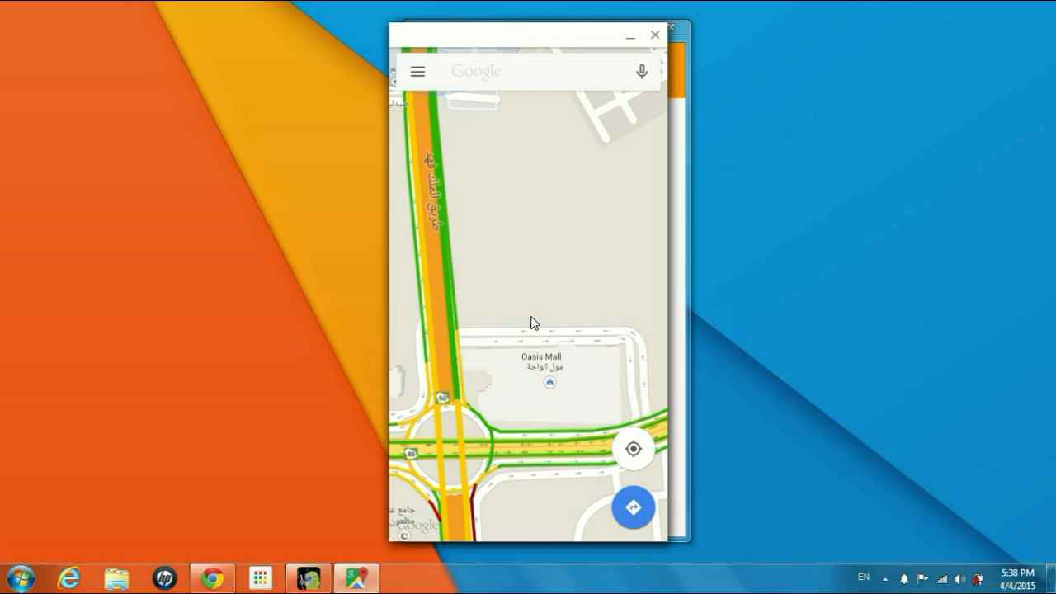
{"action": "mouse_move", "coordinate": [708, 362]}
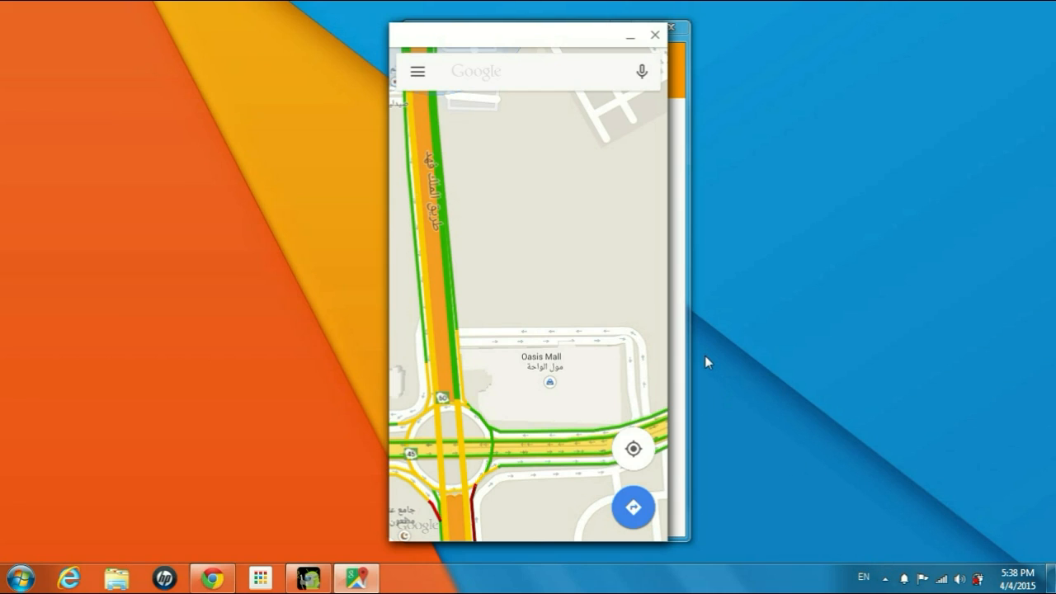